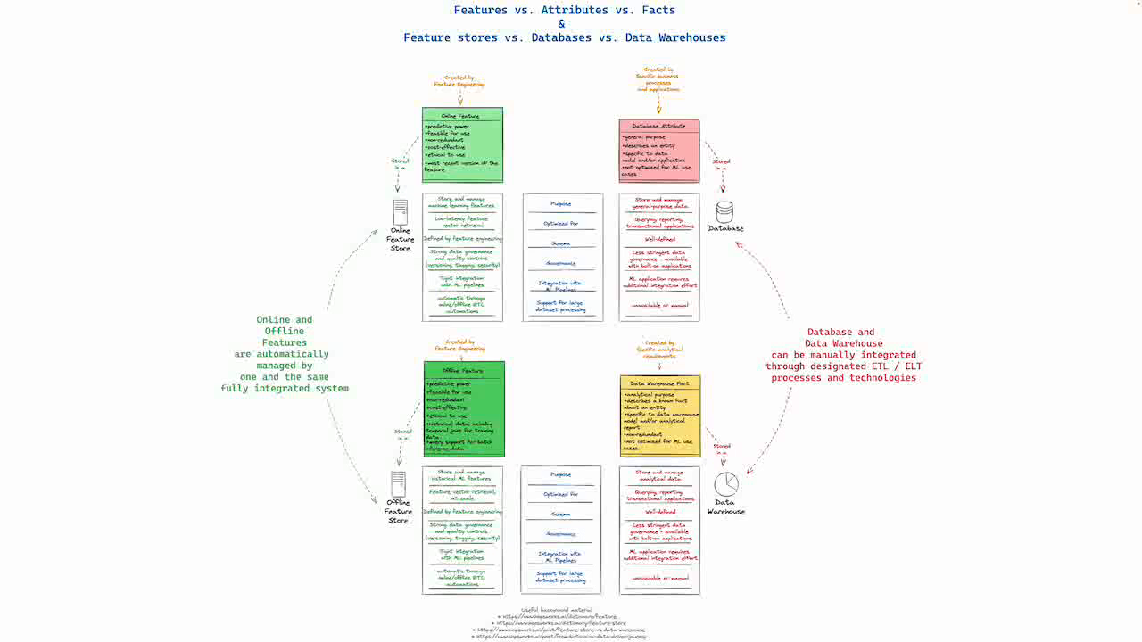
{"action": "mouse_move", "coordinate": [888, 573]}
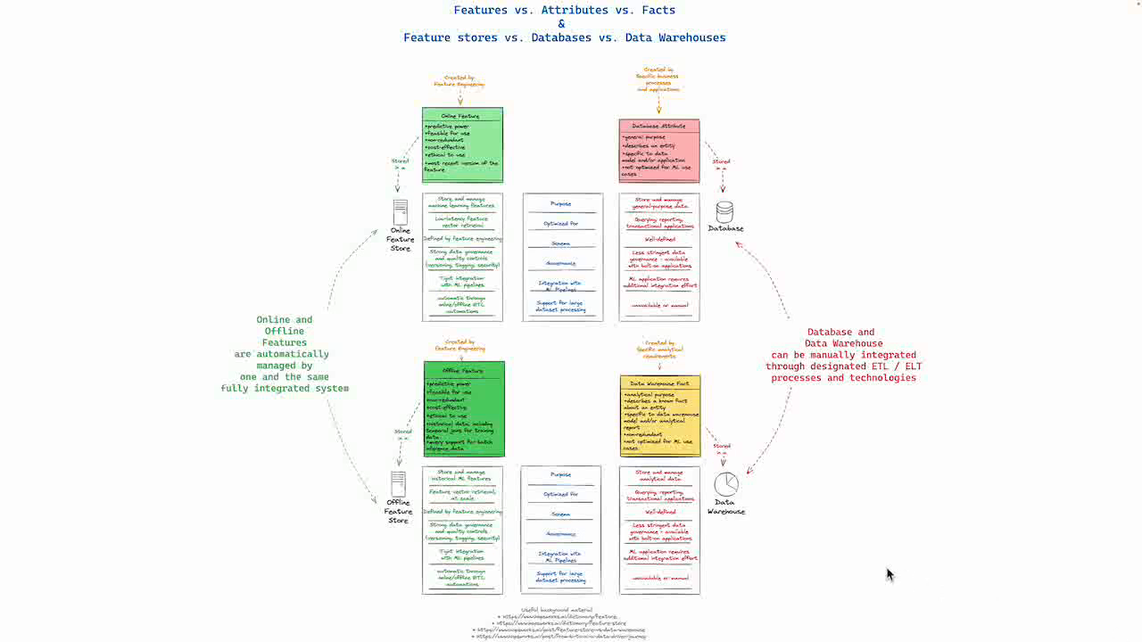